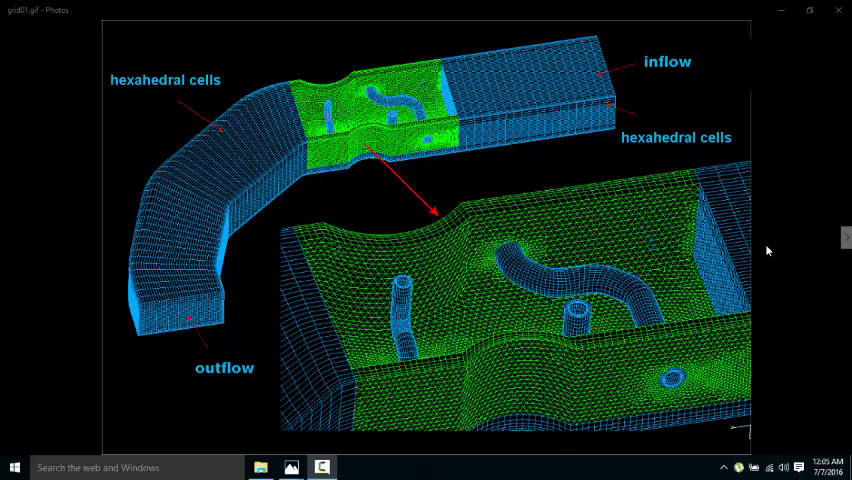
{"action": "mouse_move", "coordinate": [468, 218]}
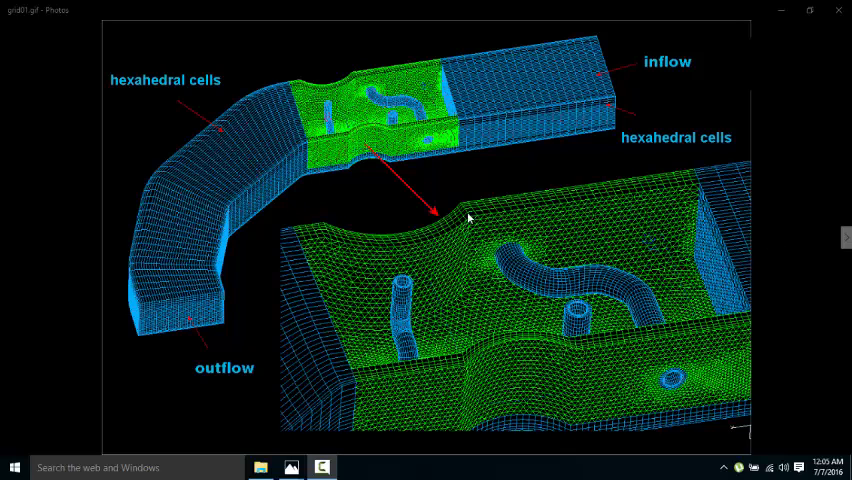
{"action": "mouse_move", "coordinate": [216, 140]}
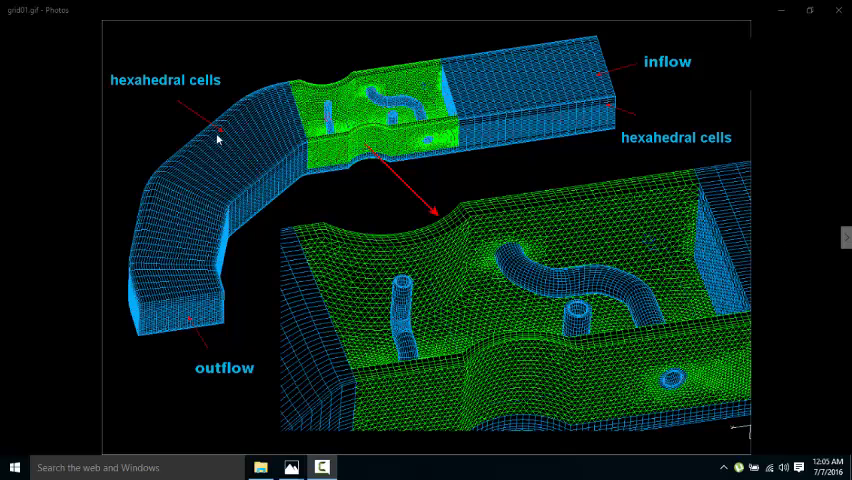
{"action": "mouse_move", "coordinate": [188, 268]}
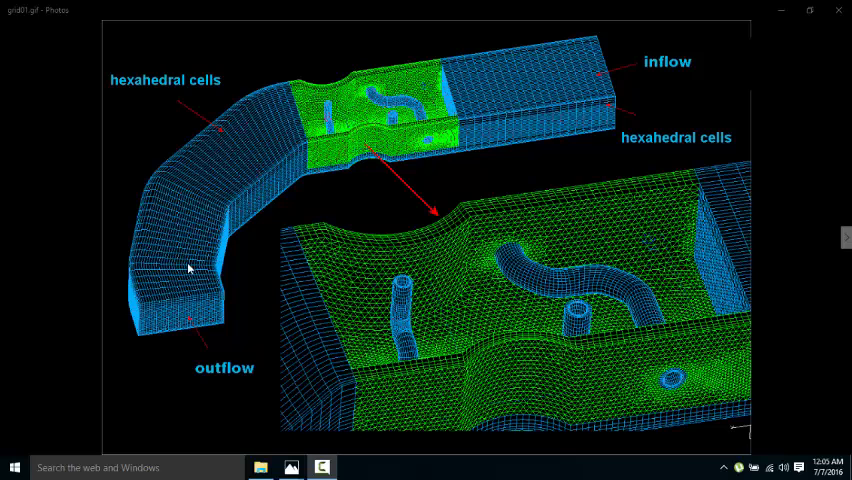
{"action": "mouse_move", "coordinate": [200, 256]}
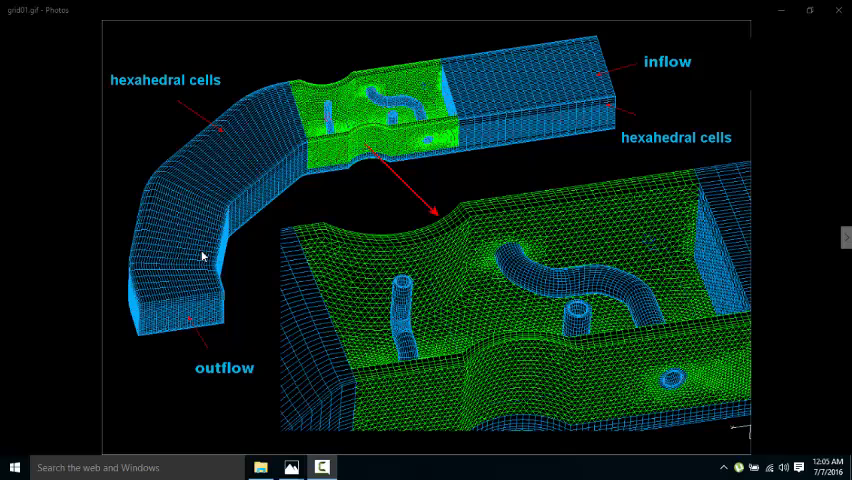
{"action": "mouse_move", "coordinate": [488, 268]}
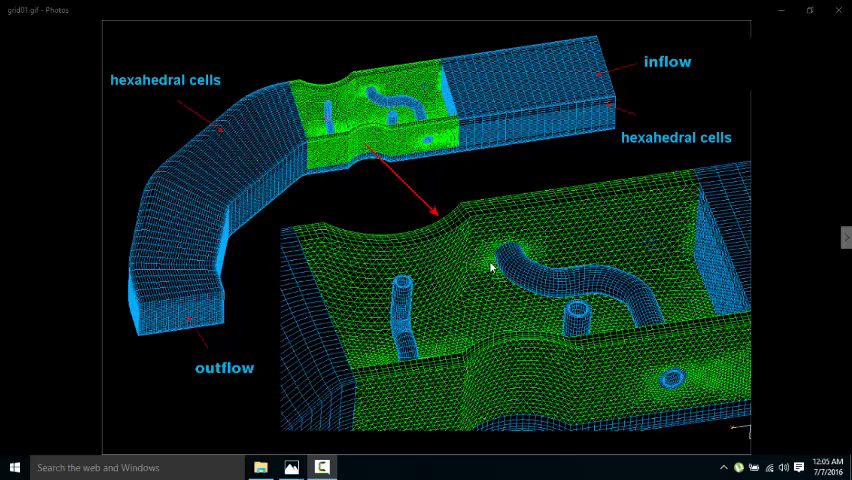
{"action": "mouse_move", "coordinate": [548, 284]}
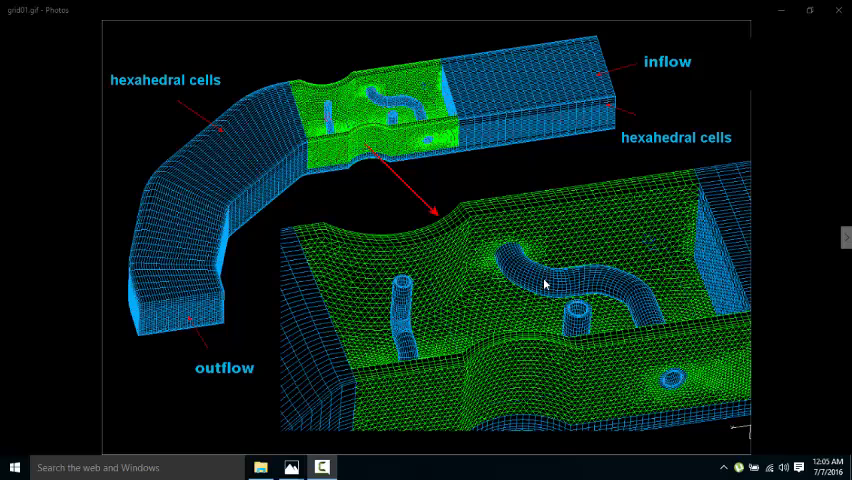
{"action": "mouse_move", "coordinate": [506, 264]}
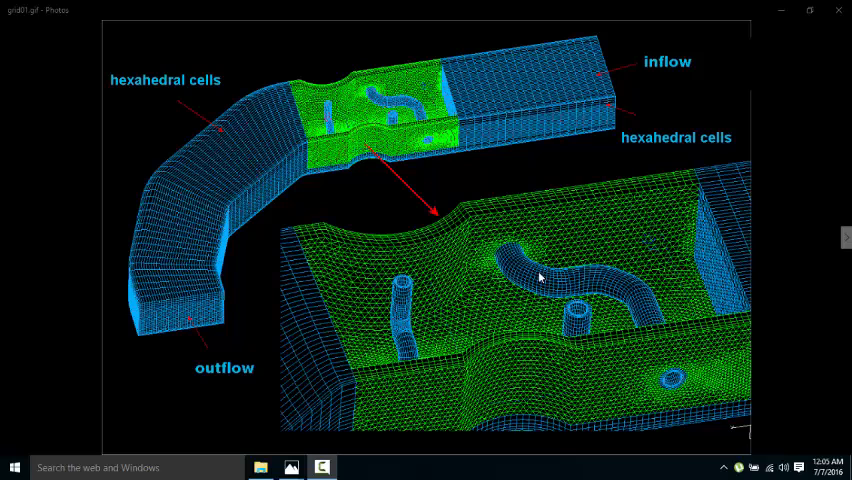
{"action": "mouse_move", "coordinate": [504, 244]}
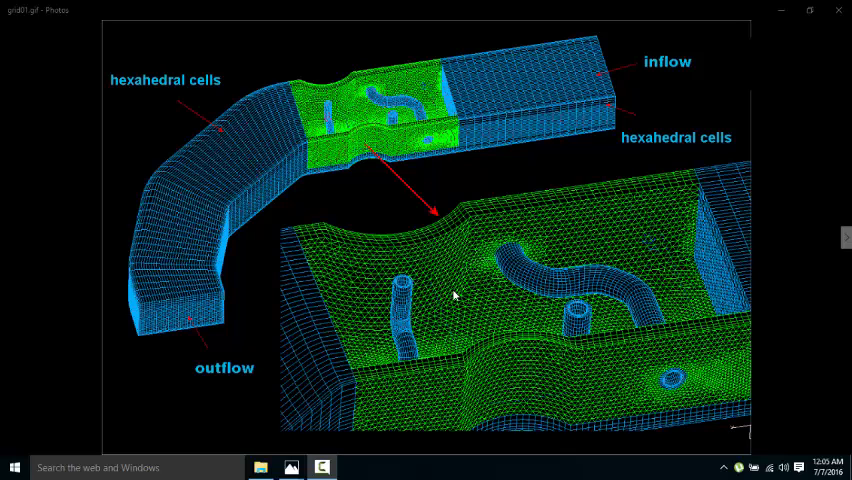
{"action": "mouse_move", "coordinate": [472, 298]}
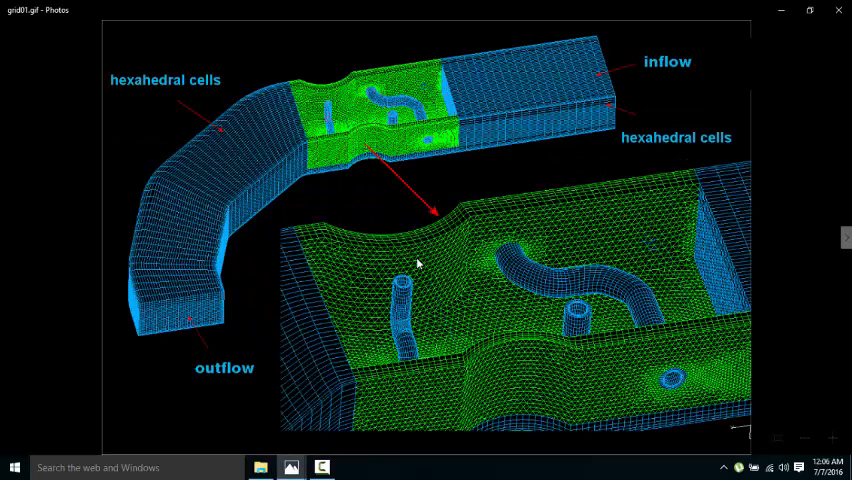
Advance past the next mesh images to the close-up of the sphere's tetrahedral boundary cells.
{"action": "left_click", "coordinate": [844, 236]}
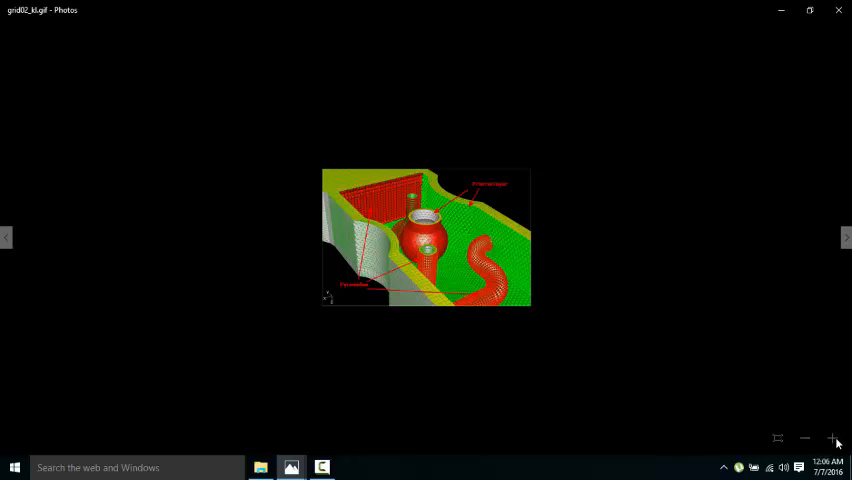
{"action": "left_click", "coordinate": [844, 236]}
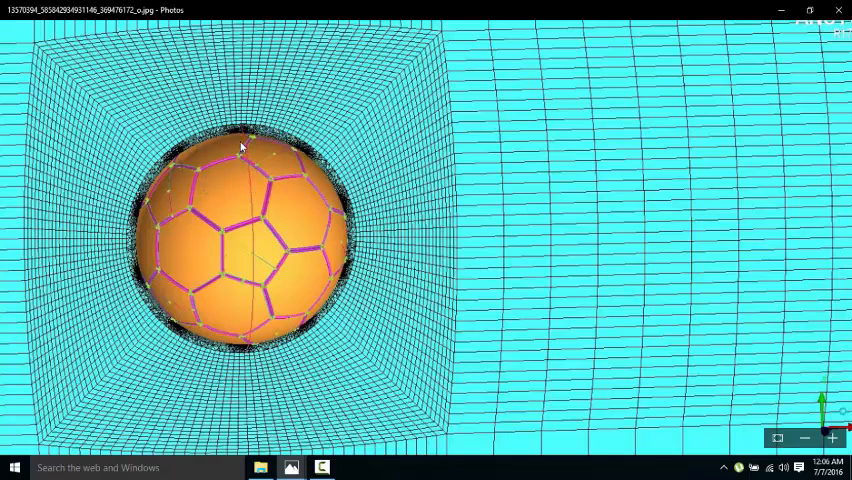
{"action": "mouse_move", "coordinate": [218, 108]}
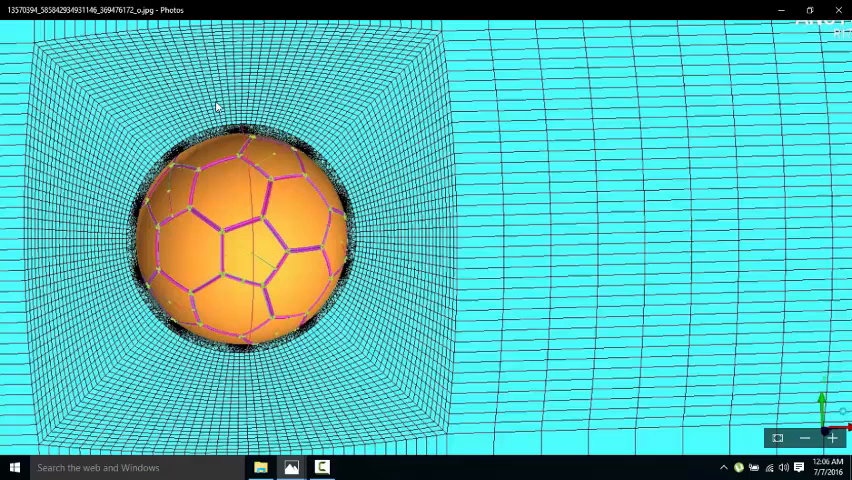
{"action": "mouse_move", "coordinate": [328, 204]}
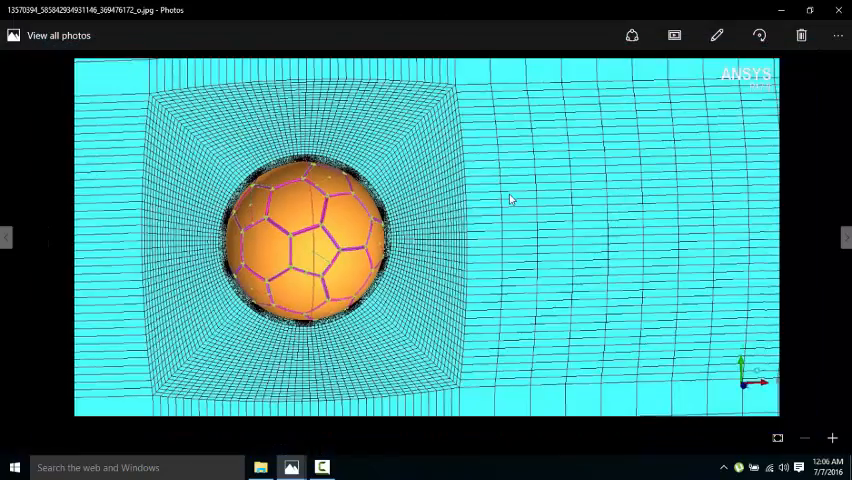
{"action": "left_click", "coordinate": [844, 238]}
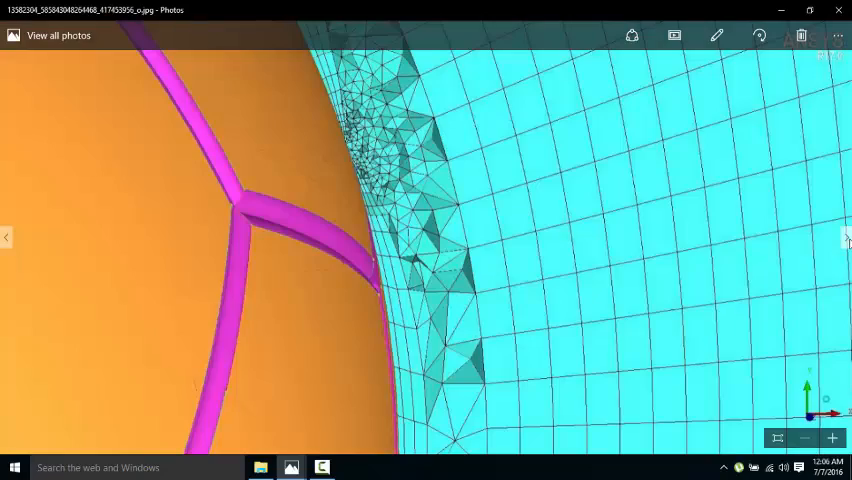
{"action": "left_click", "coordinate": [844, 238]}
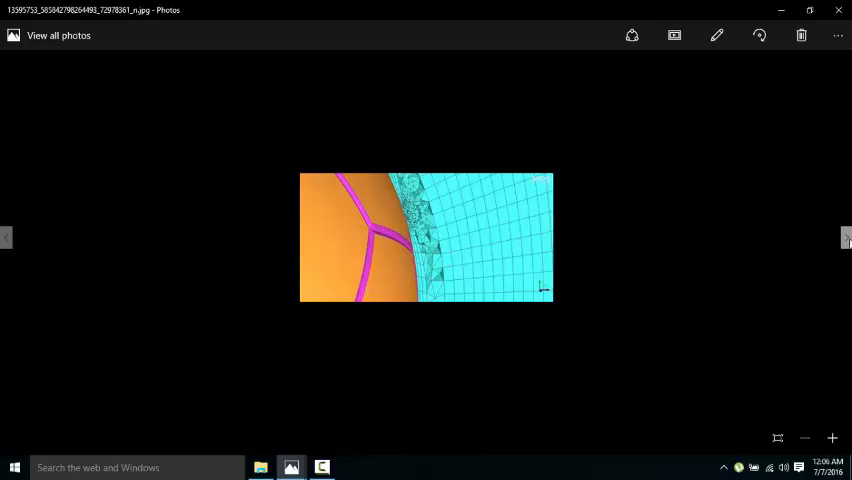
{"action": "mouse_move", "coordinate": [660, 250]}
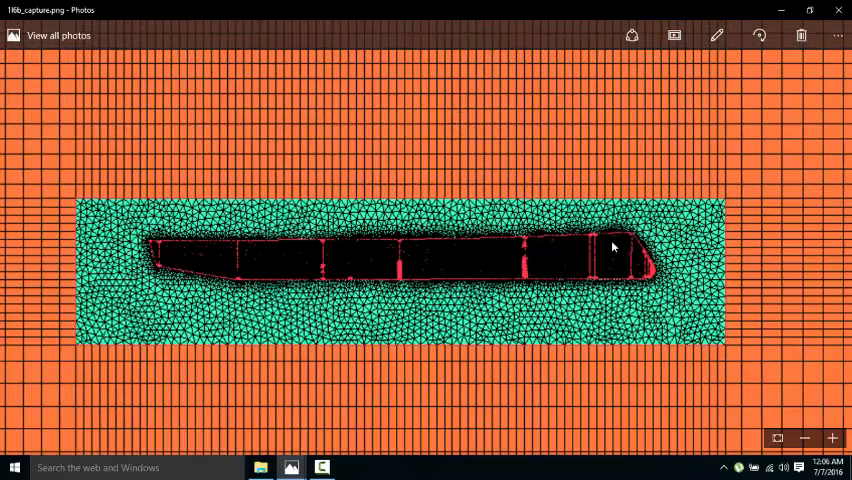
{"action": "mouse_move", "coordinate": [752, 132]}
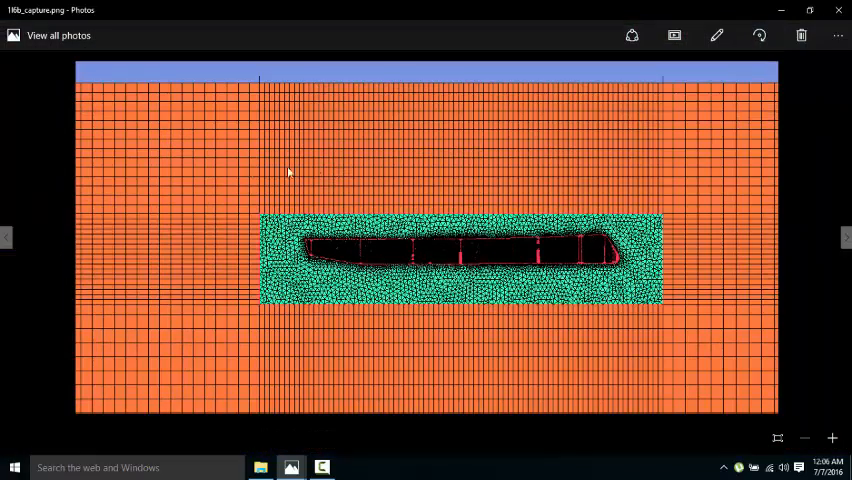
{"action": "mouse_move", "coordinate": [314, 164]}
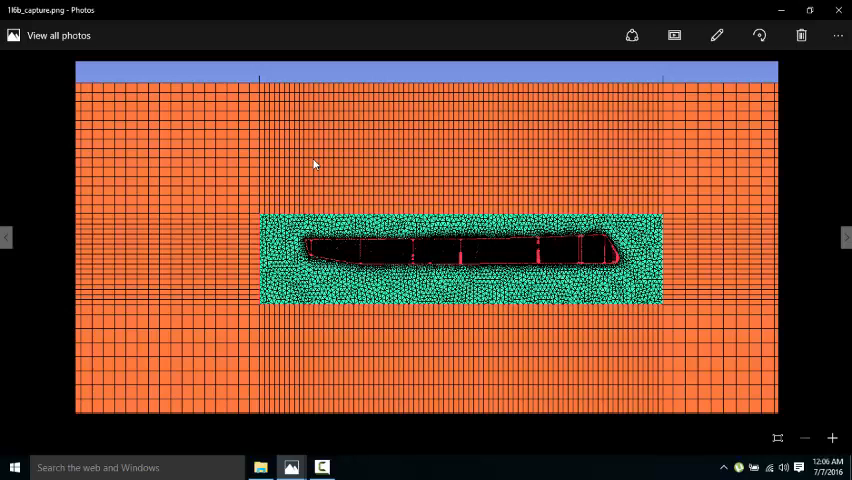
{"action": "mouse_move", "coordinate": [448, 168]}
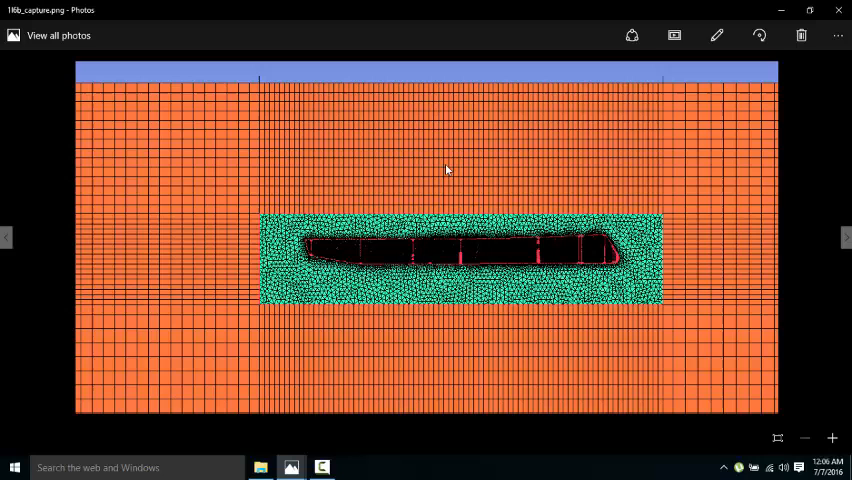
{"action": "mouse_move", "coordinate": [452, 184]}
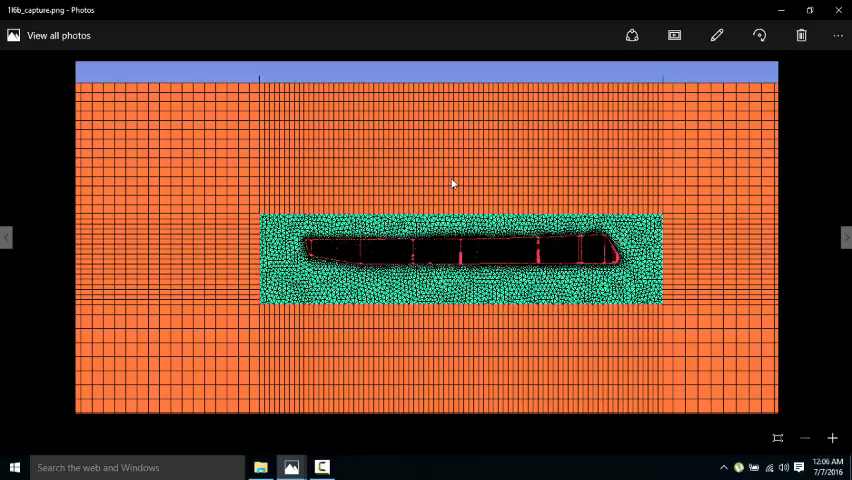
{"action": "mouse_move", "coordinate": [304, 246]}
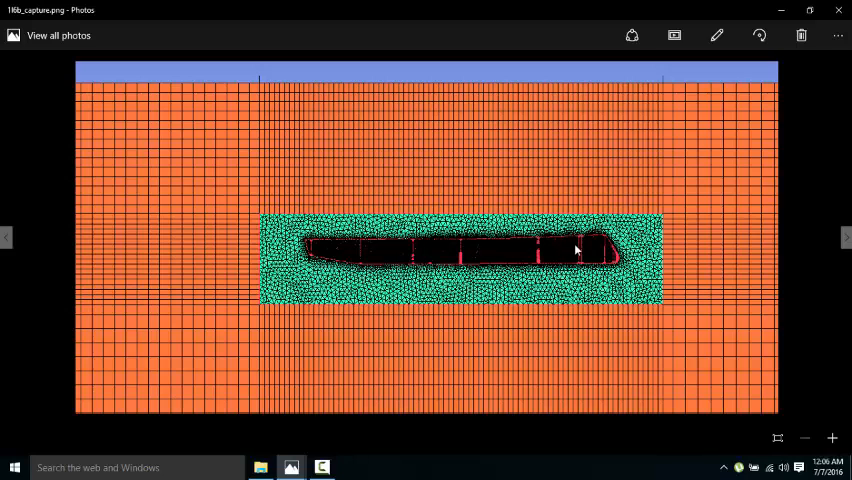
{"action": "mouse_move", "coordinate": [432, 240]}
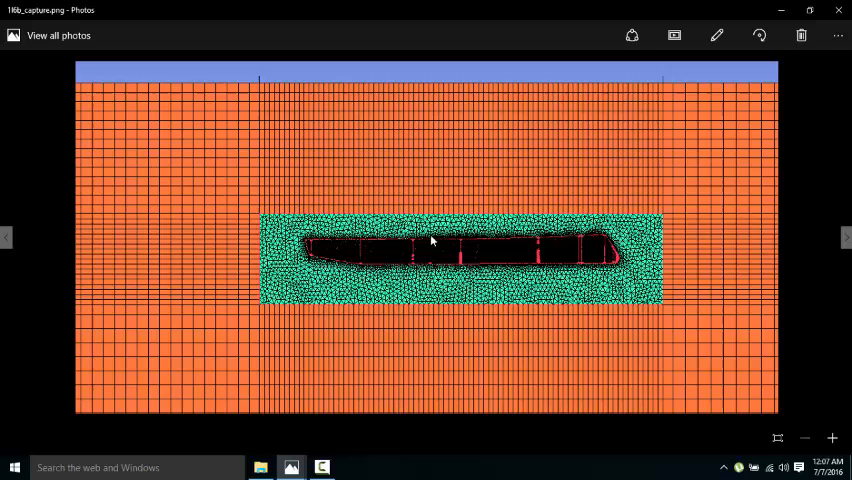
{"action": "mouse_move", "coordinate": [416, 252]}
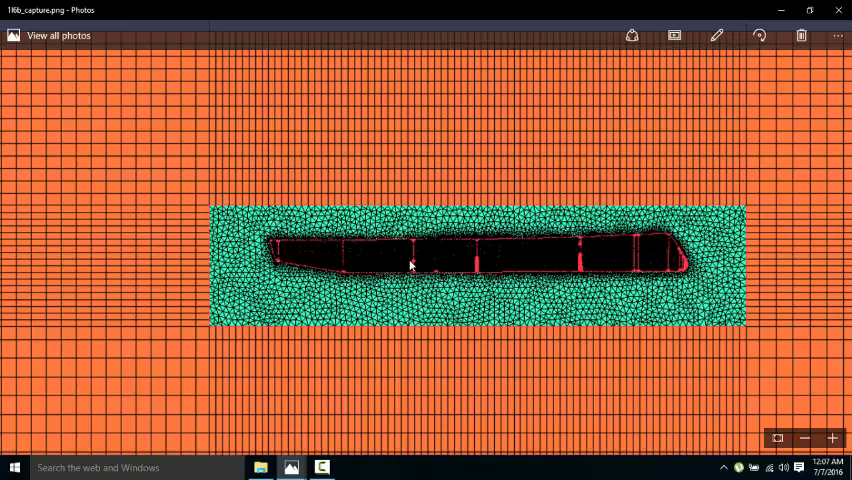
{"action": "mouse_move", "coordinate": [638, 256]}
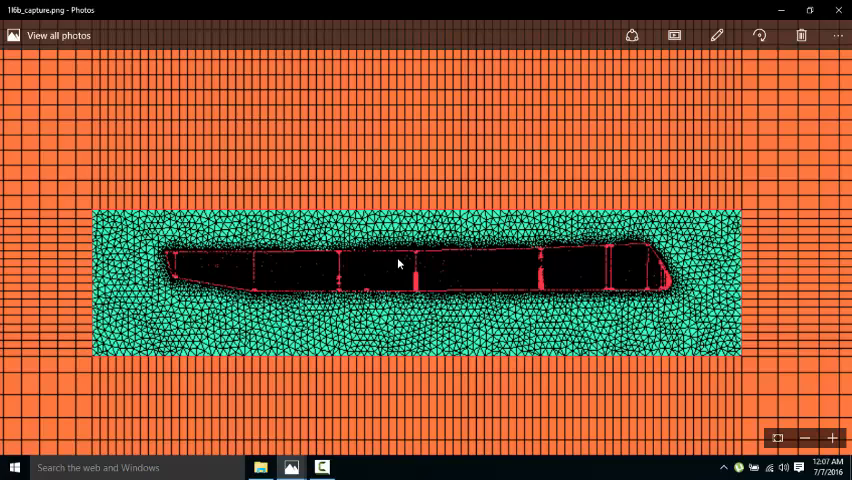
{"action": "mouse_move", "coordinate": [130, 232]}
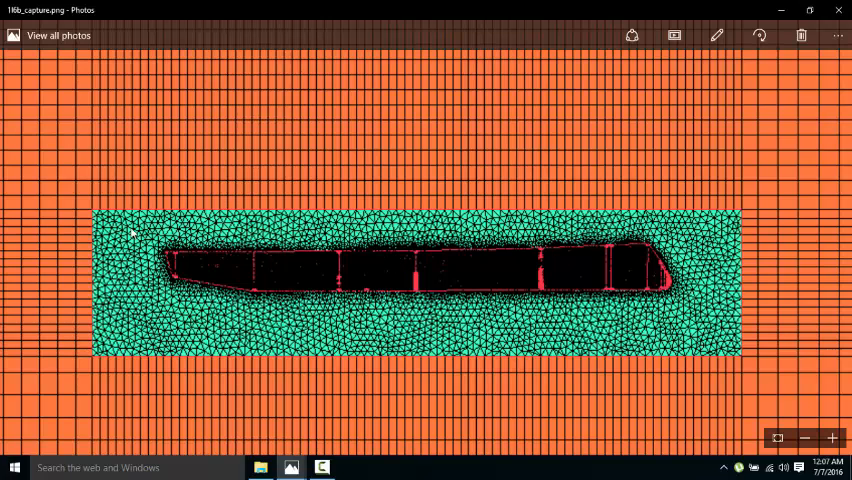
{"action": "mouse_move", "coordinate": [62, 208]}
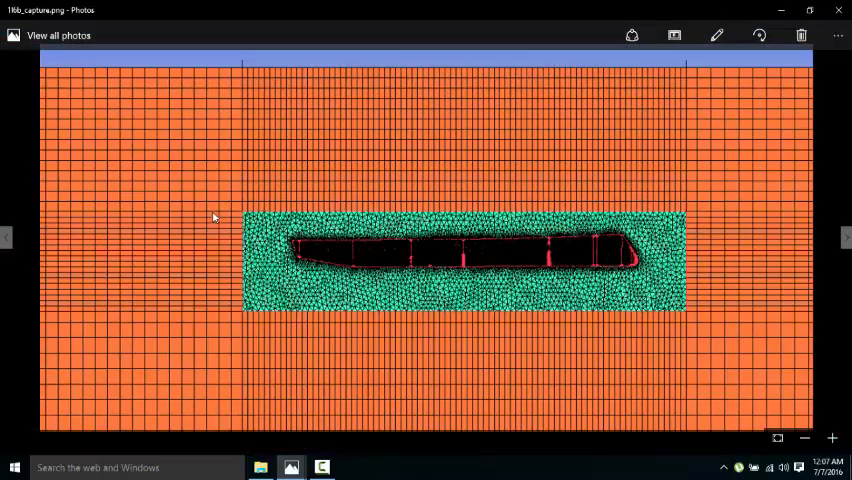
Step past the zoomed heart grid image to the rocket's multicoloured tetra surface mesh.
{"action": "left_click", "coordinate": [848, 236]}
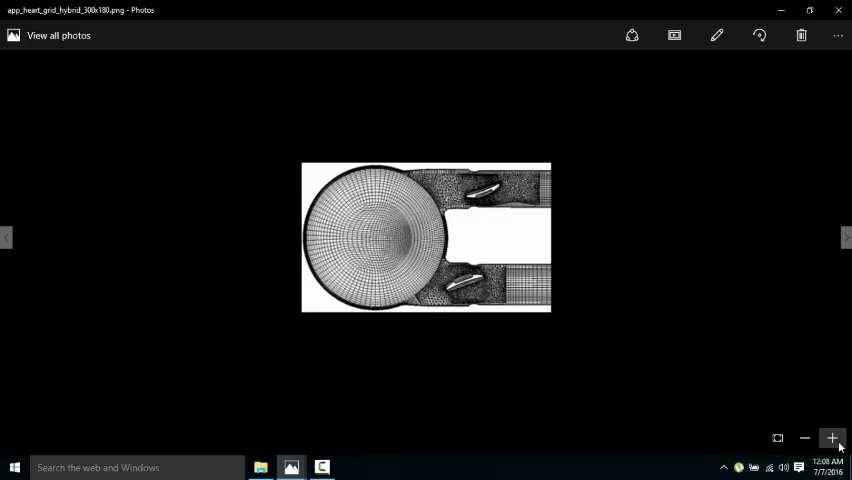
{"action": "left_click", "coordinate": [832, 438]}
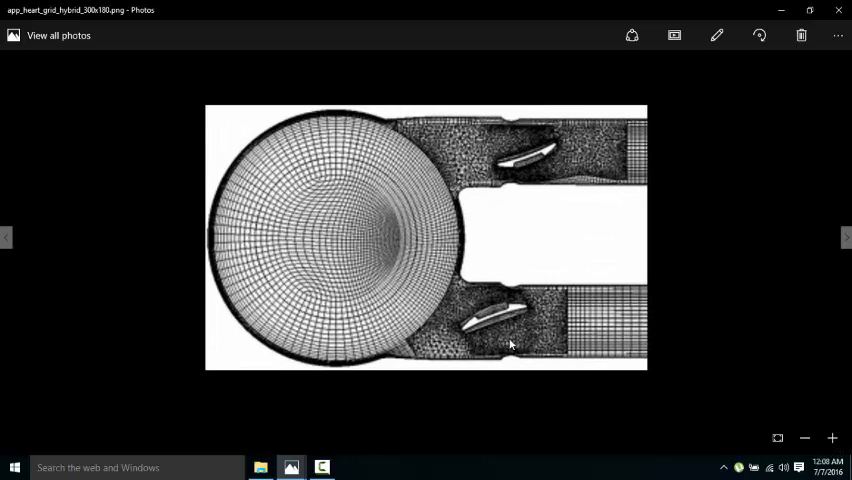
{"action": "mouse_move", "coordinate": [368, 290]}
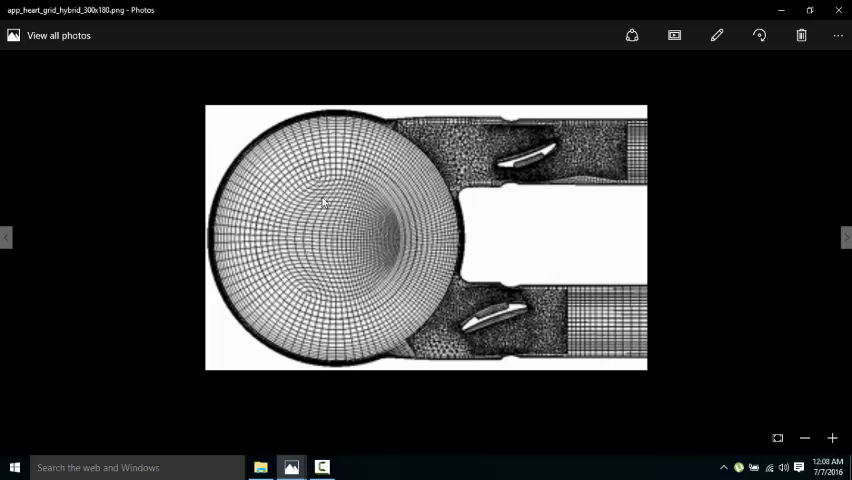
{"action": "left_click", "coordinate": [844, 236]}
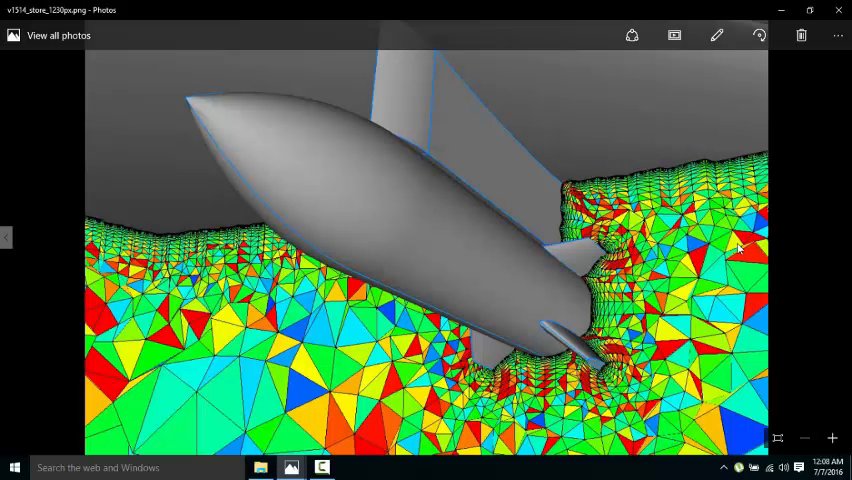
{"action": "mouse_move", "coordinate": [812, 244]}
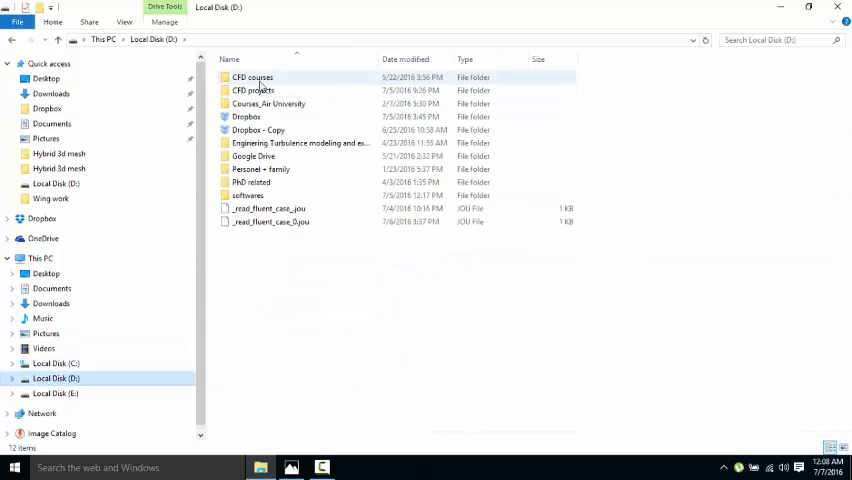
Reach D:\CFD projects\CFD tutorial\Hybrid 3d mesh and launch a hybrid mesh file in ICEM CFD.
{"action": "double_click", "coordinate": [252, 90]}
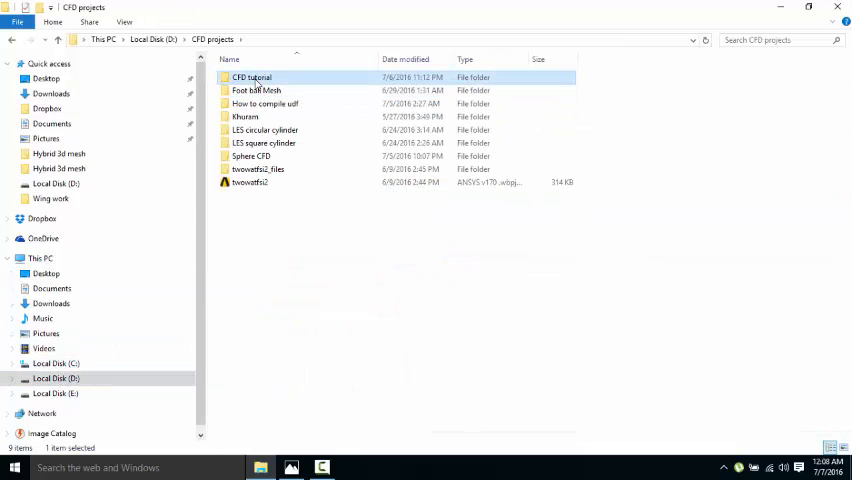
{"action": "double_click", "coordinate": [250, 76]}
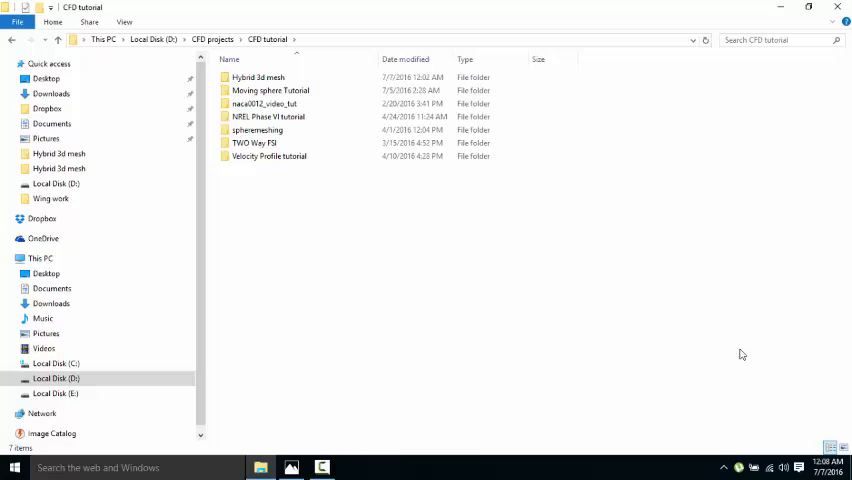
{"action": "left_click", "coordinate": [256, 130]}
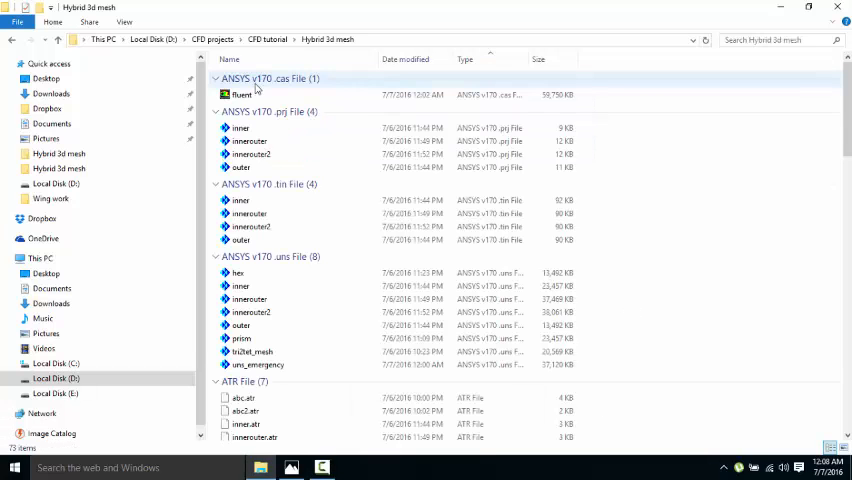
{"action": "double_click", "coordinate": [244, 94]}
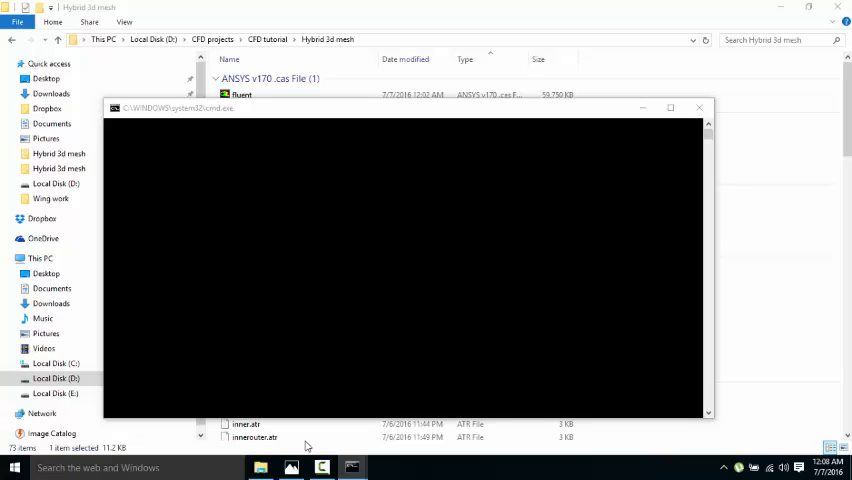
{"action": "mouse_move", "coordinate": [316, 432]}
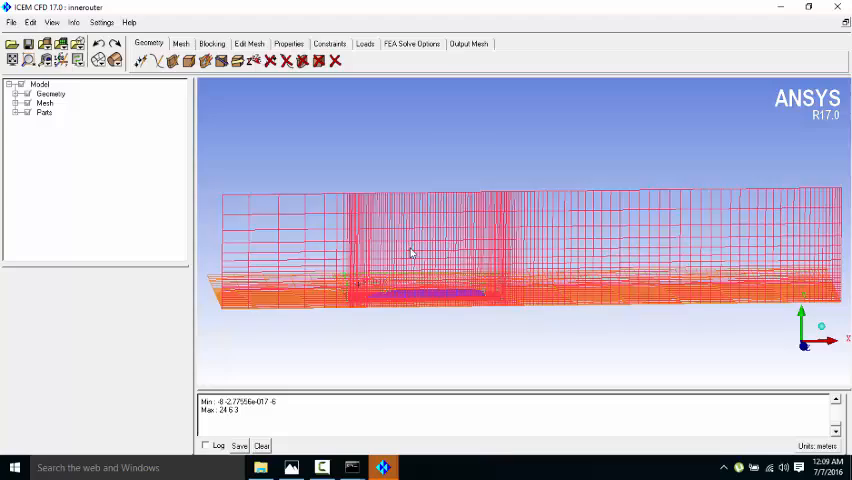
Rotate the loaded outer hybrid mesh, then bring the inner mesh window forward.
{"action": "left_click_drag", "start_coordinate": [410, 250], "coordinate": [324, 304]}
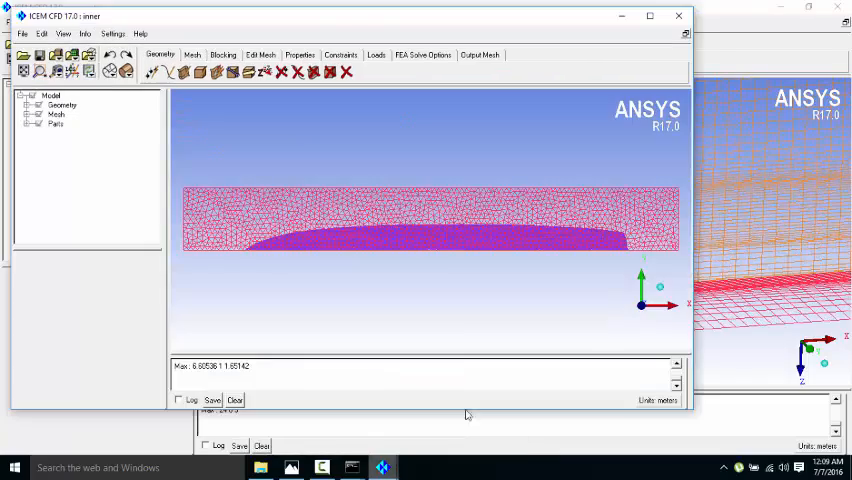
{"action": "left_click", "coordinate": [650, 16]}
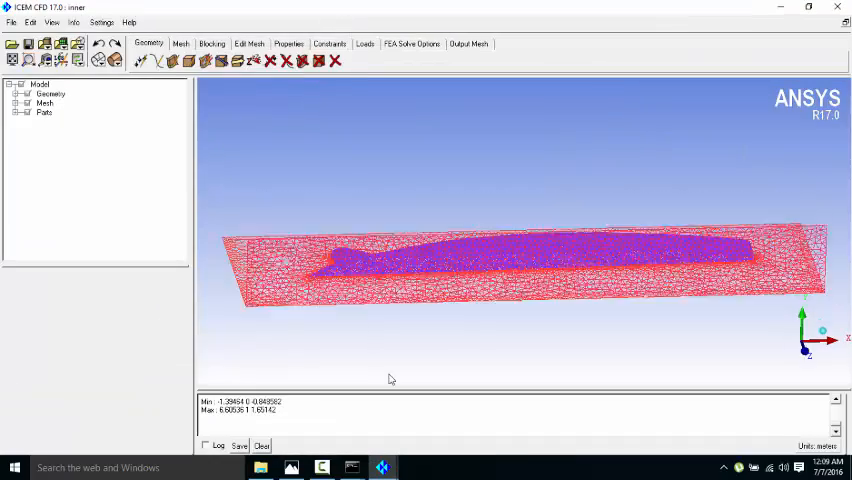